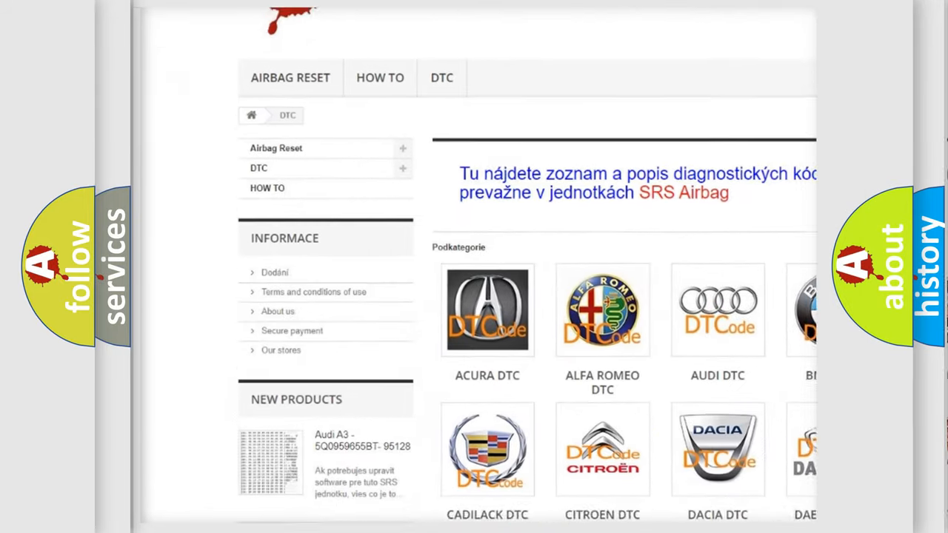
scroll("down", 3)
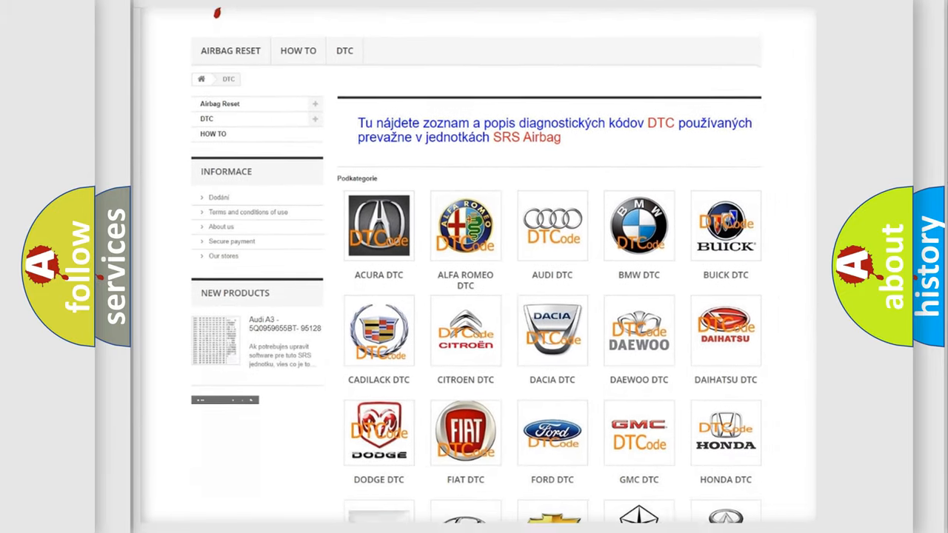
scroll("down", 3)
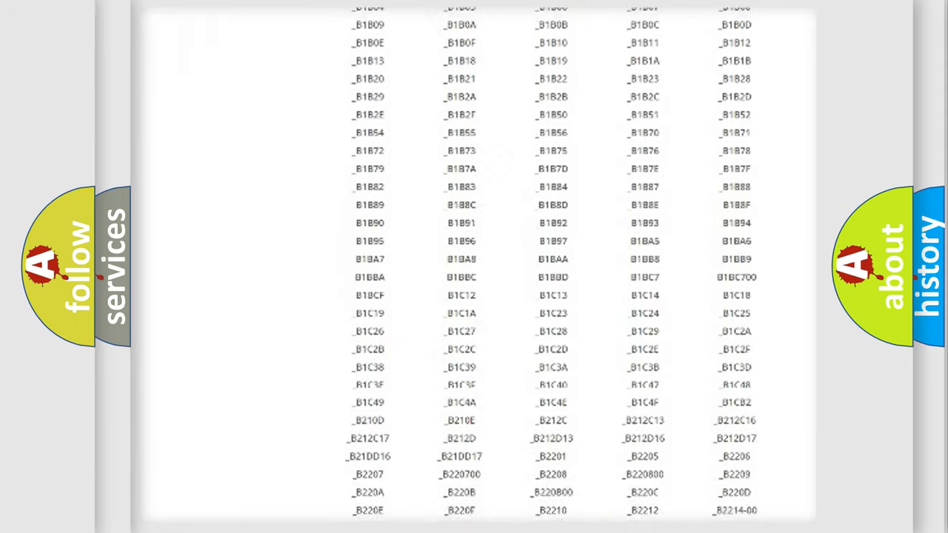
scroll("down", 3)
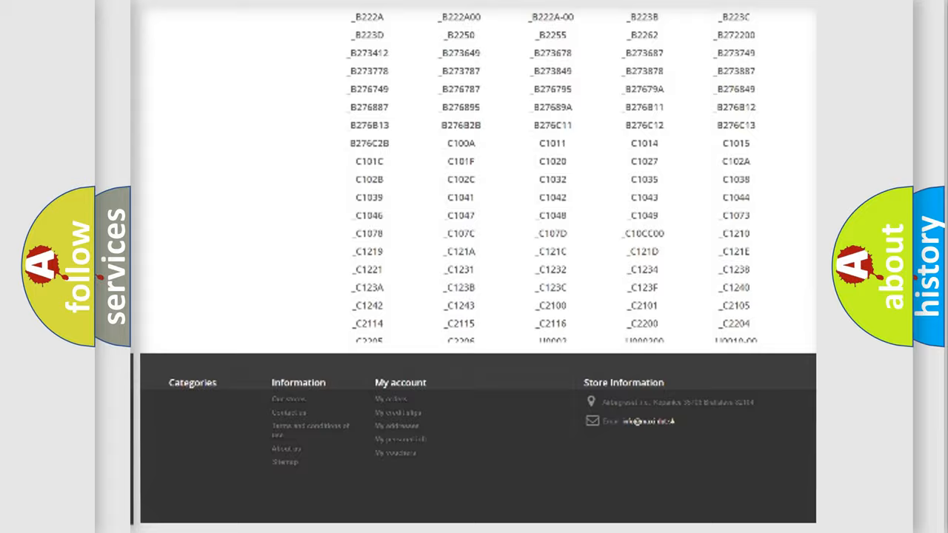
scroll("up", 3)
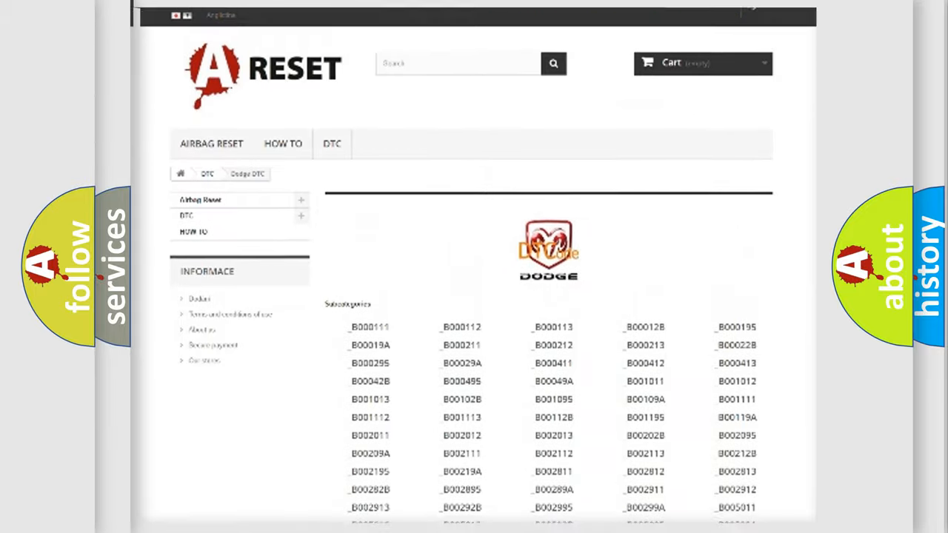